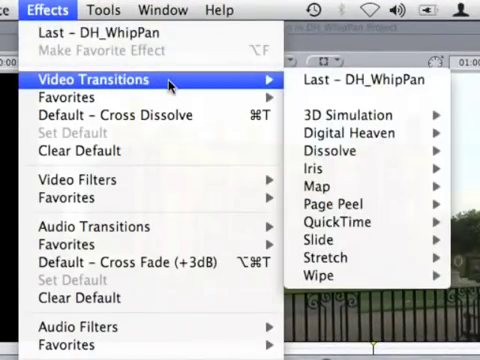
mouse_move(355, 132)
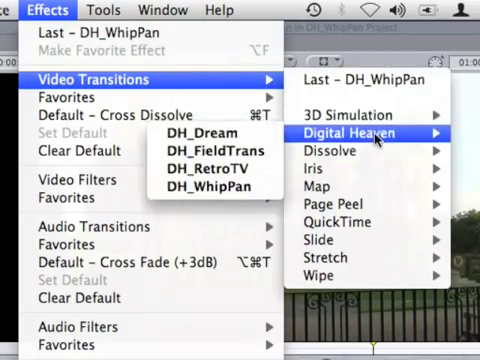
mouse_move(217, 187)
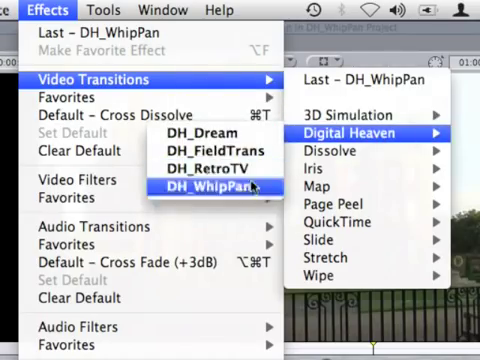